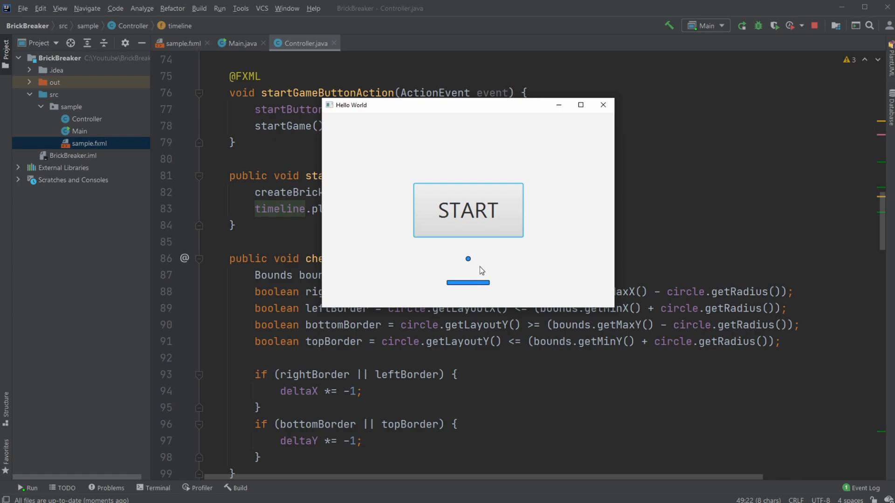
mouse_move(572, 165)
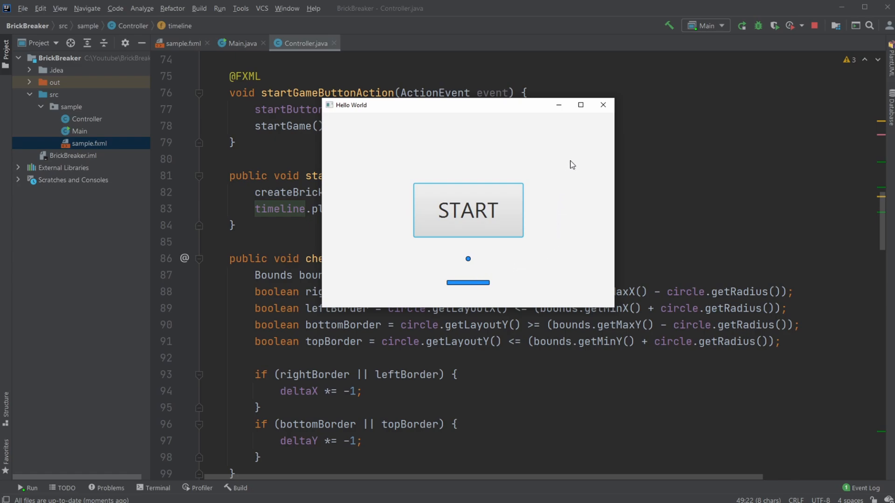
mouse_move(458, 274)
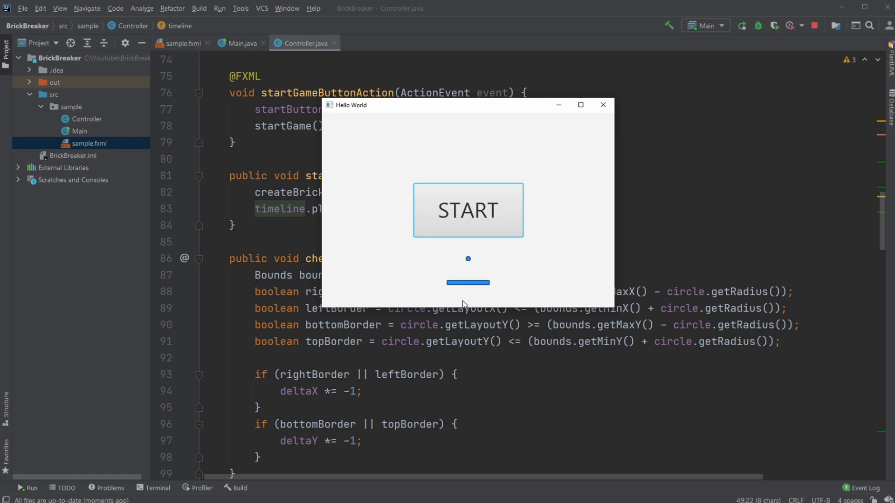
Drag the Hello World game window rightward so the startGame method shows beside it.
left_click(467, 210)
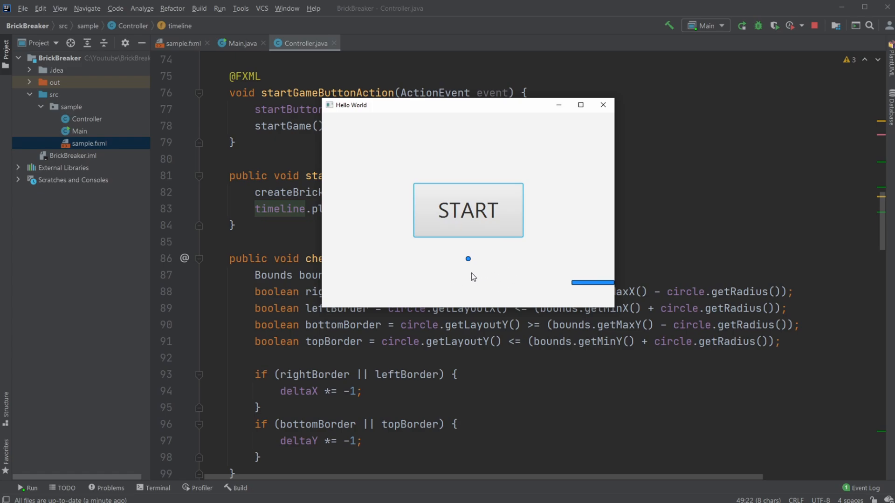
mouse_move(469, 243)
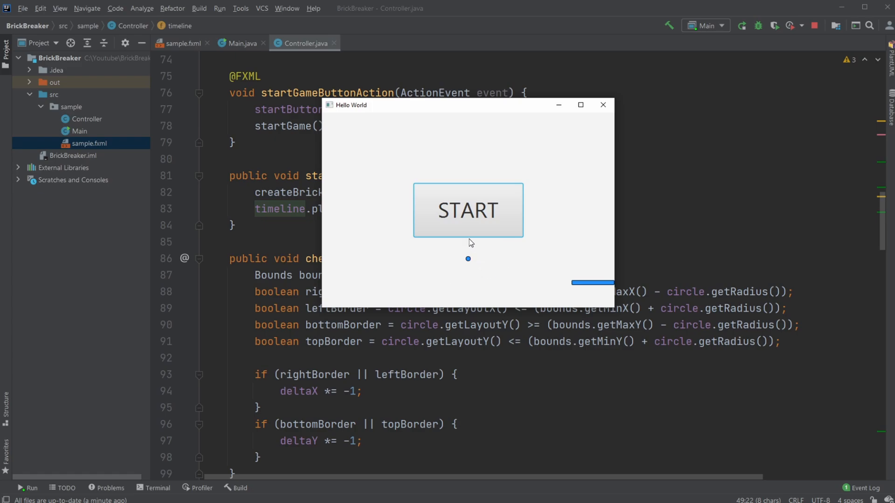
mouse_move(586, 261)
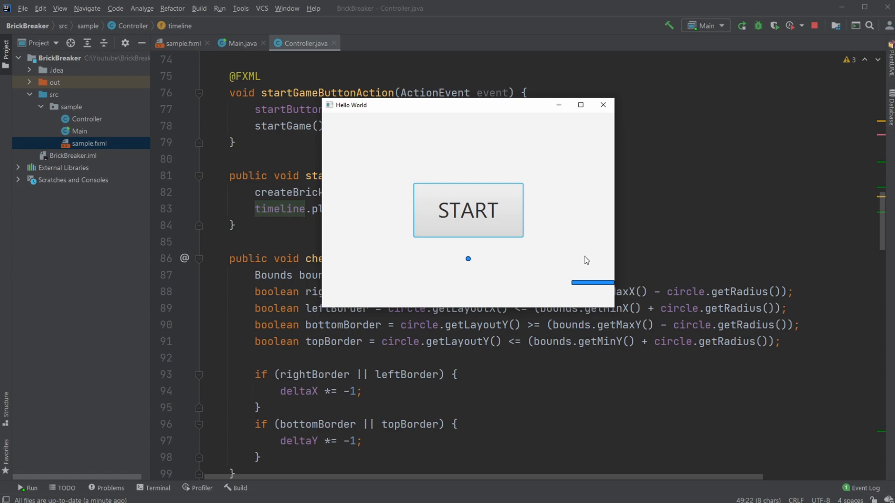
mouse_move(464, 255)
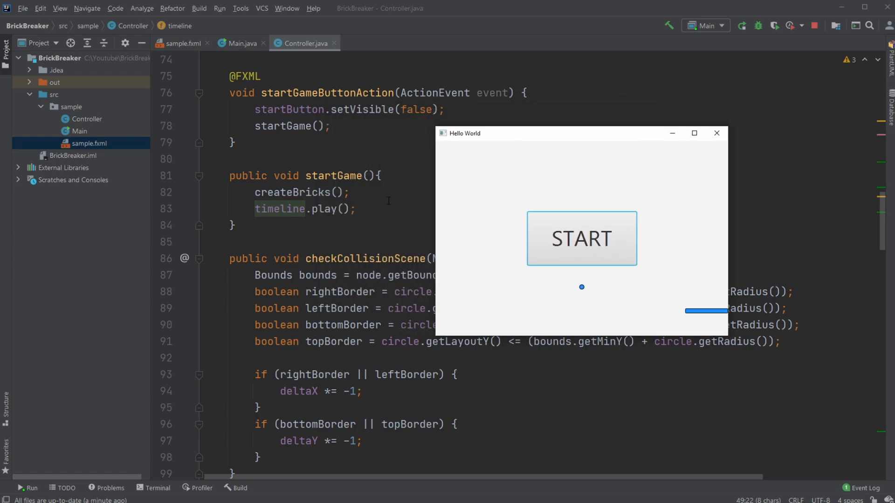
Scroll Controller.java down to the timeline's 10-millisecond KeyFrame handler with the game open alongside.
scroll("down", 3)
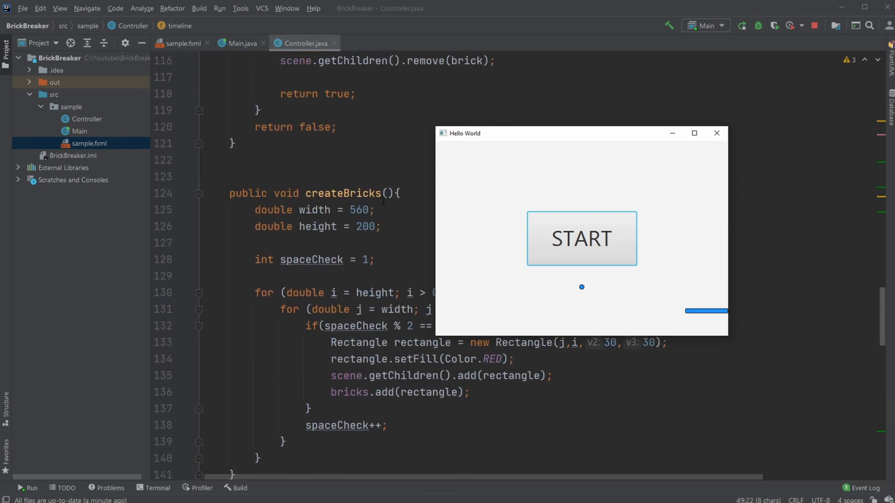
scroll("down", 3)
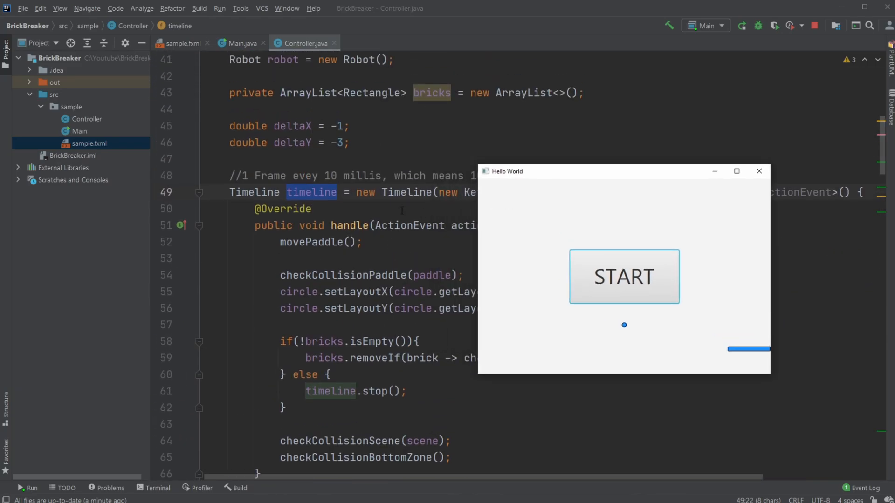
scroll("down", 3)
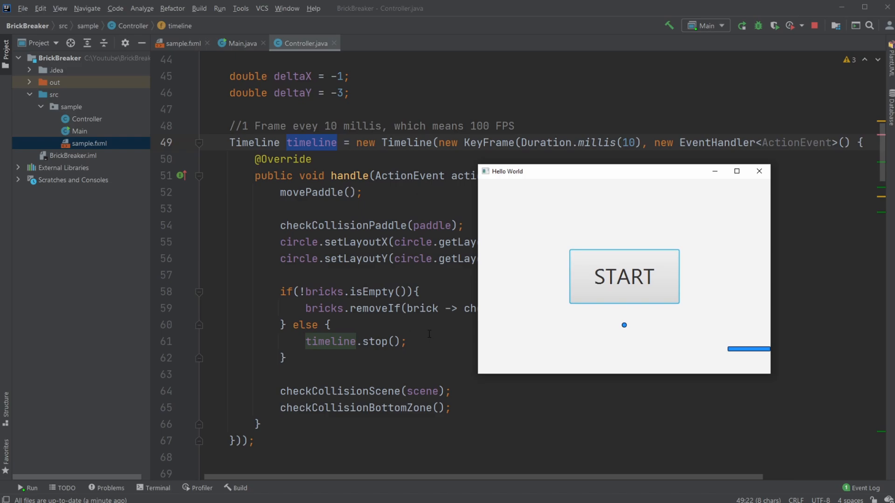
mouse_move(526, 273)
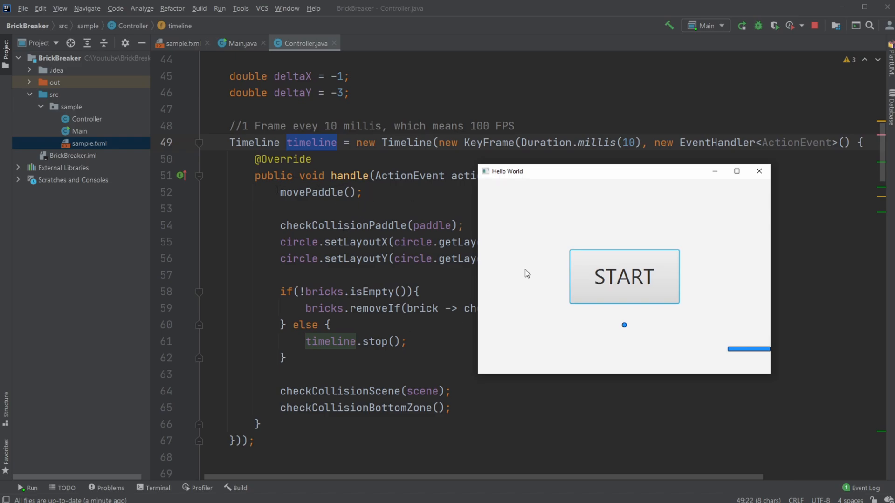
mouse_move(605, 354)
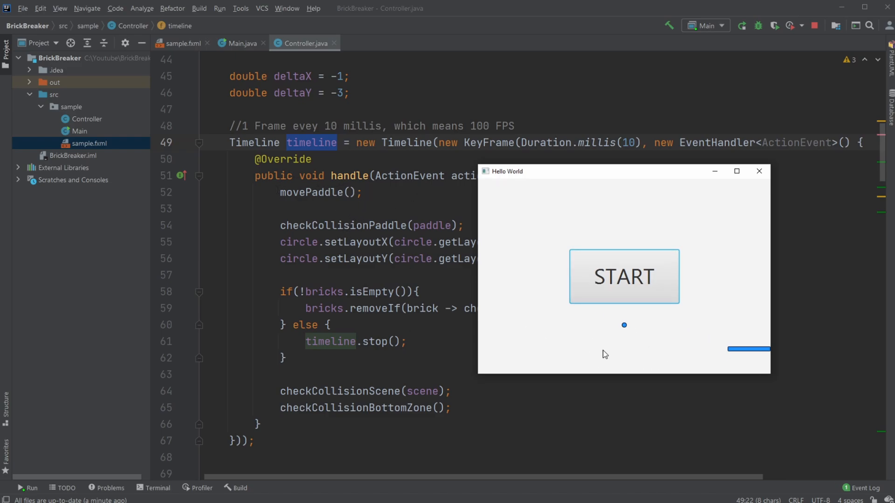
mouse_move(621, 269)
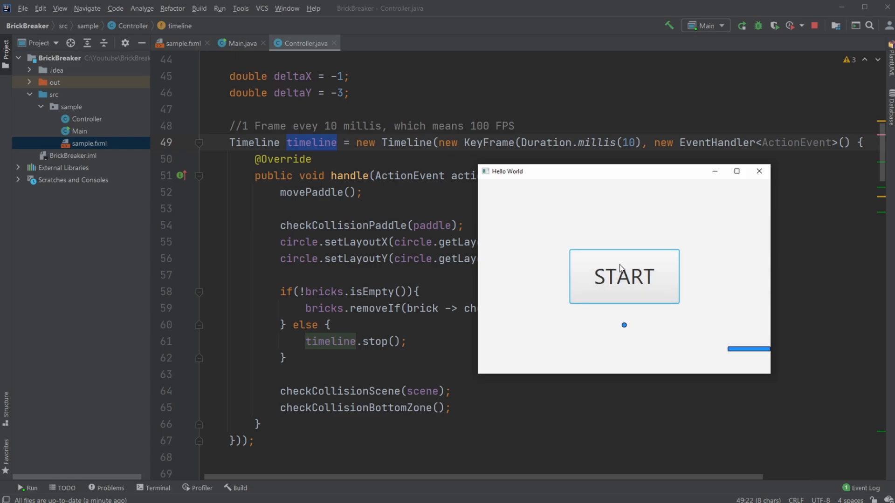
mouse_move(637, 322)
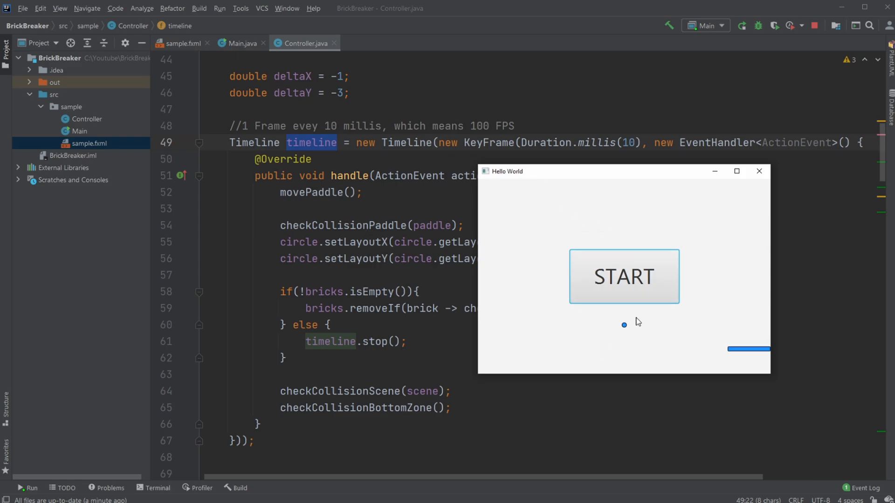
mouse_move(637, 192)
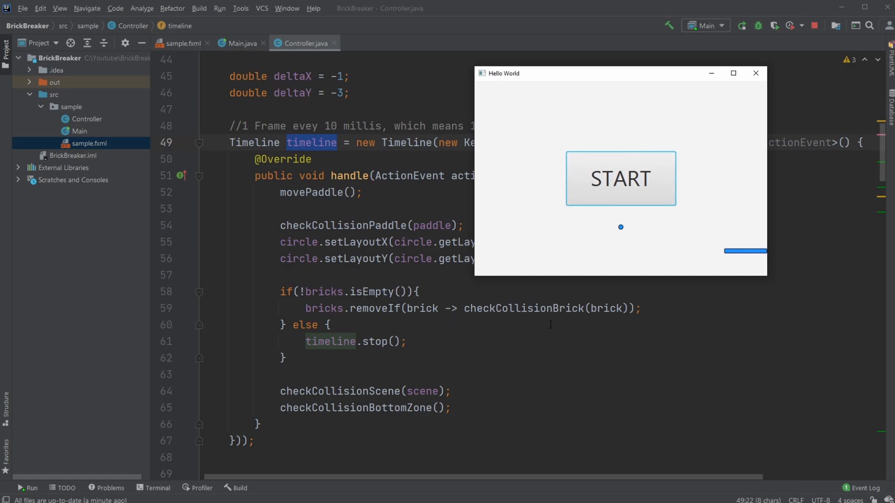
mouse_move(657, 220)
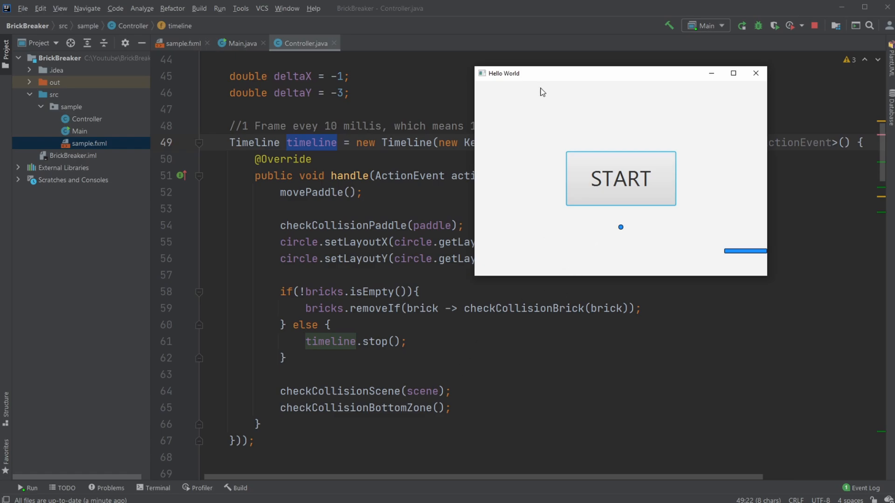
mouse_move(693, 130)
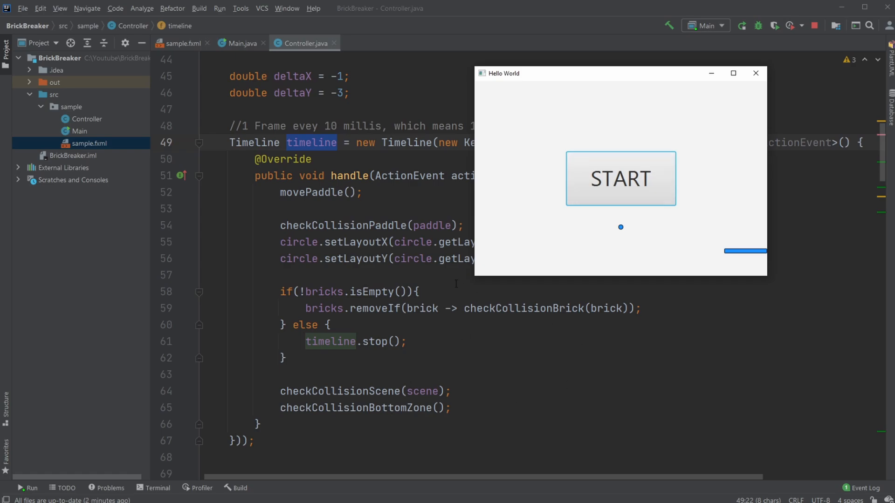
mouse_move(488, 270)
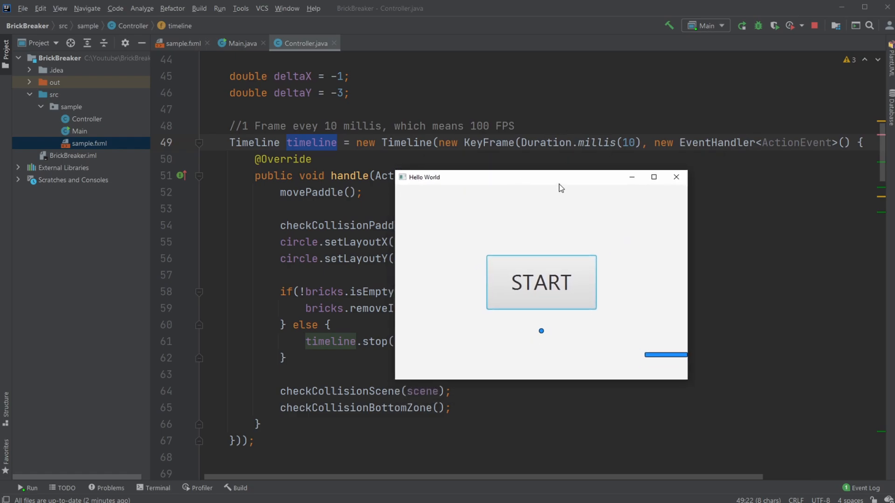
Start a round against the red bricks, play briefly, then close the game window.
left_click(540, 281)
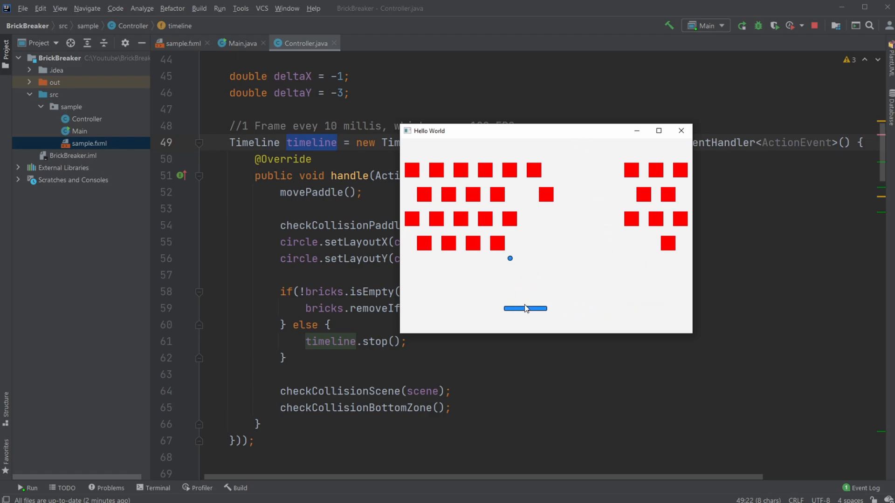
left_click(680, 130)
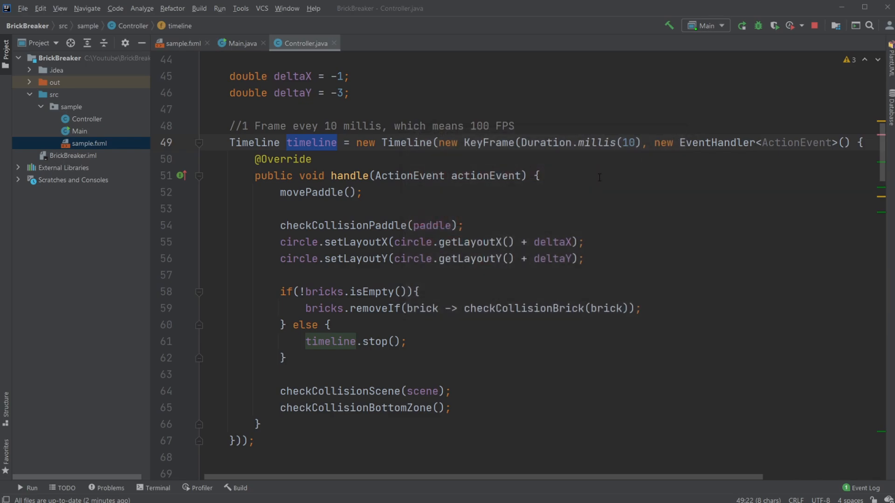
Scroll past checkCollisionBrick to movePaddle and mark its first line, 144.
scroll("down", 3)
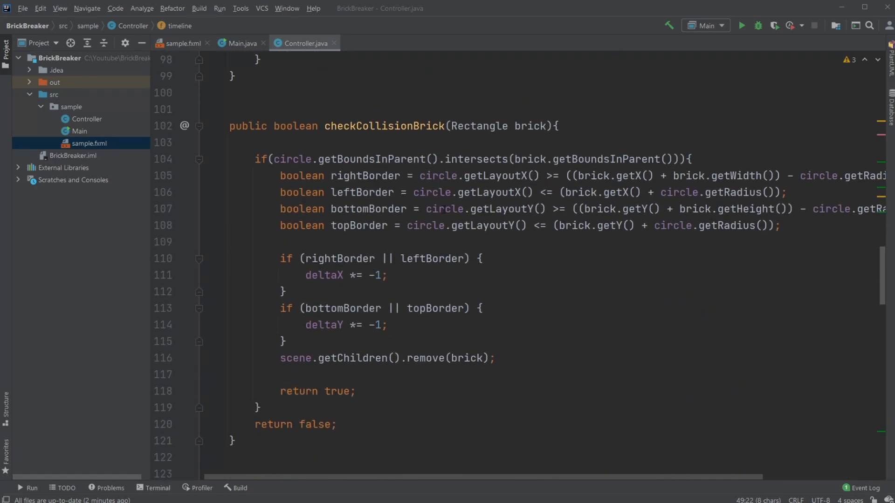
scroll("down", 3)
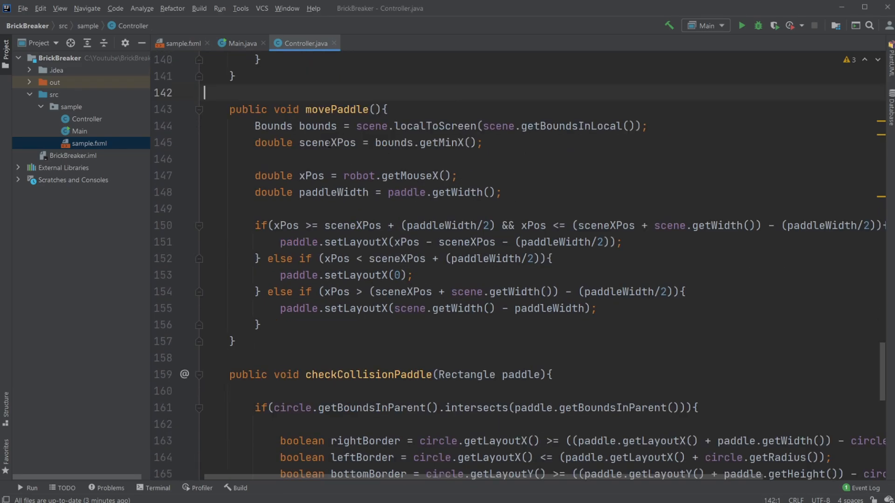
left_click(306, 125)
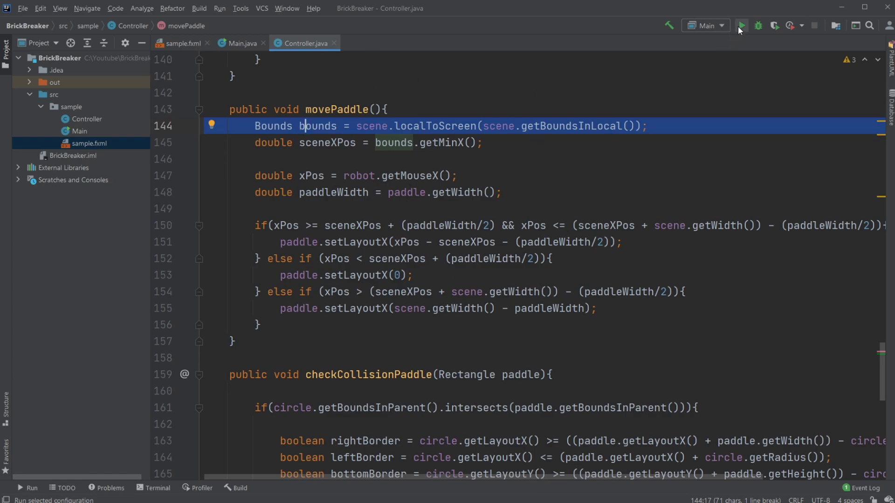
Relaunch the game, play a round, close it, then start another round until Game over is logged.
left_click(740, 25)
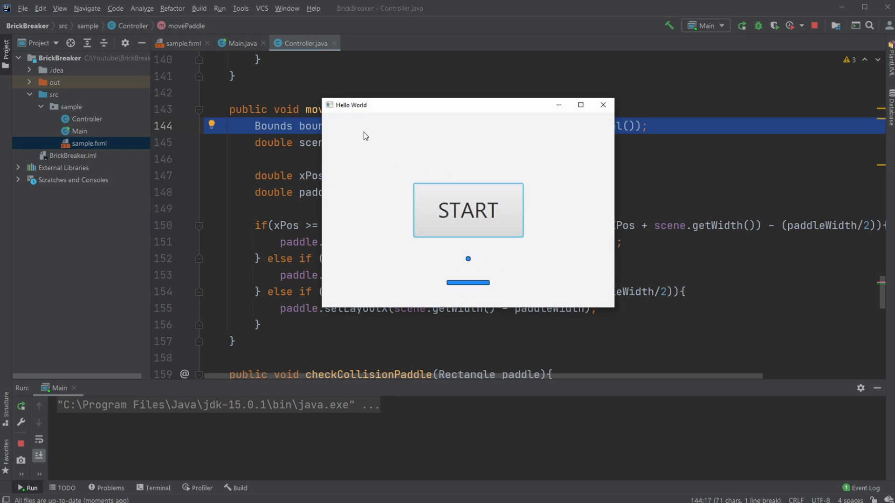
left_click_drag(468, 105, 251, 62)
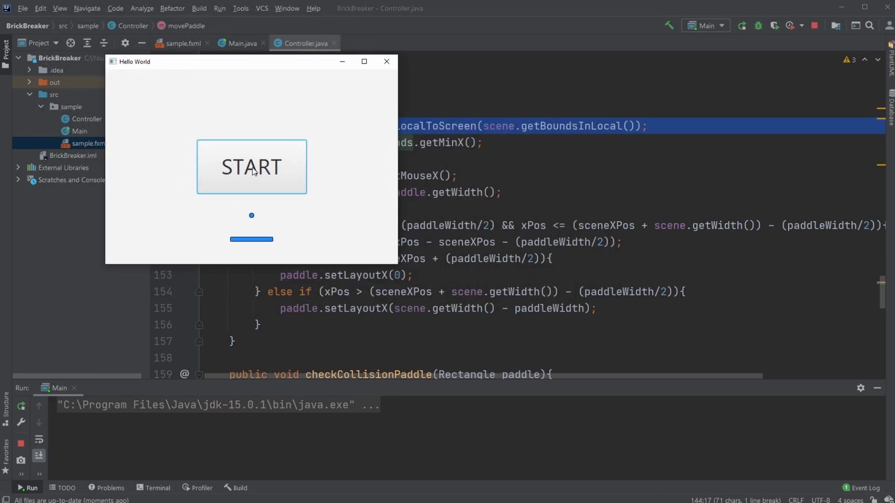
left_click(251, 167)
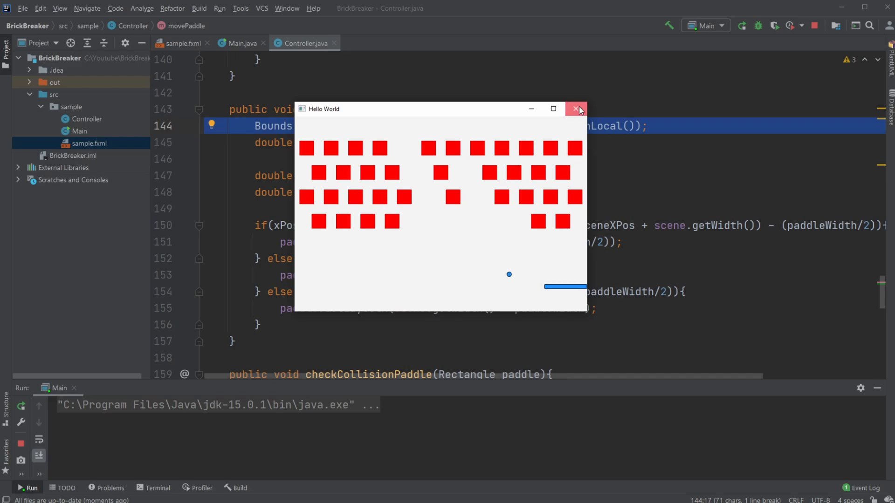
left_click(575, 109)
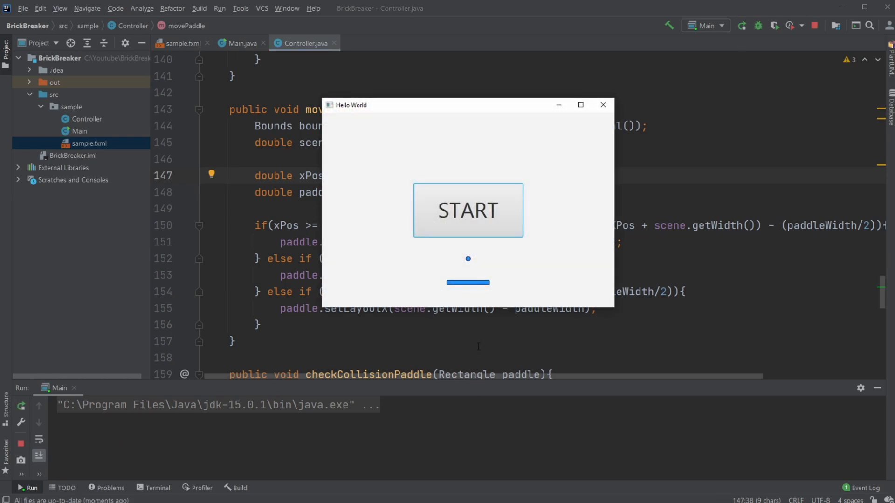
left_click(467, 210)
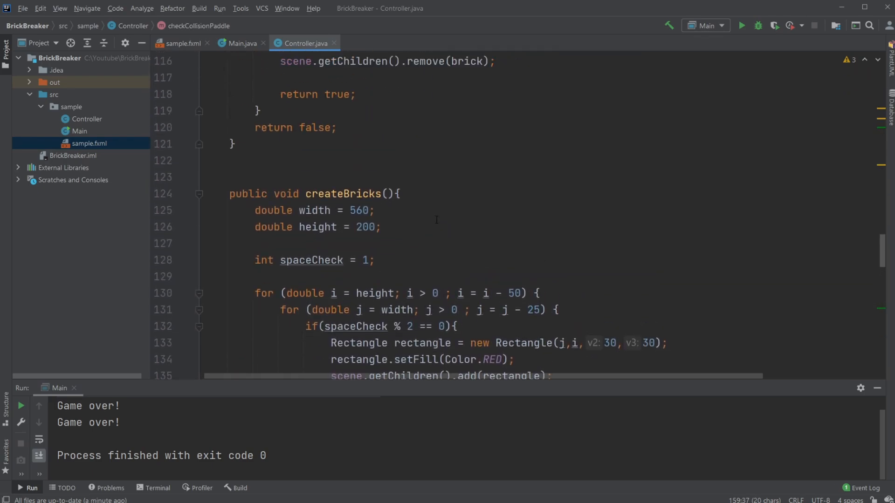
Select checkCollisionBottomZone, then scroll through fields, initialize, startGame and the collision-check methods.
scroll("down", 3)
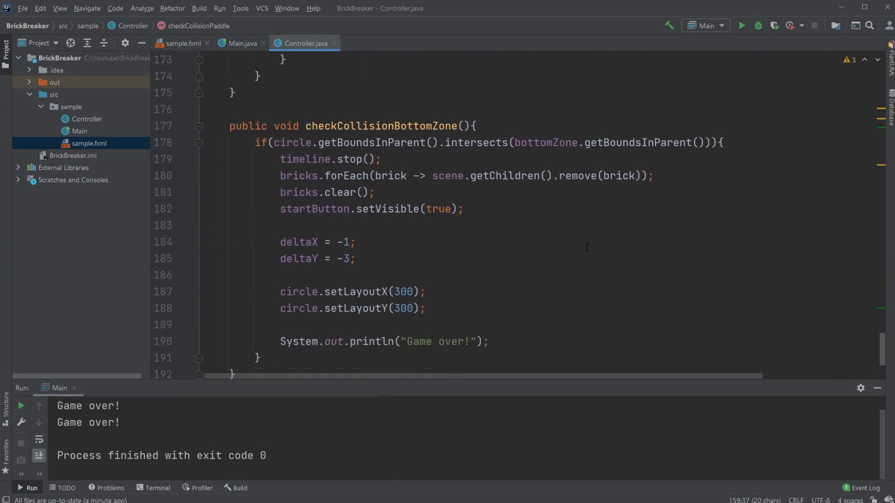
double_click(379, 126)
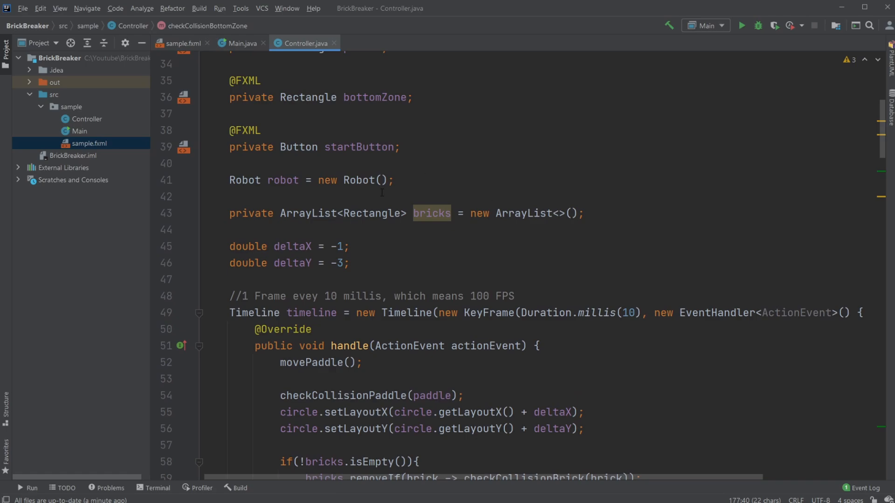
mouse_move(466, 187)
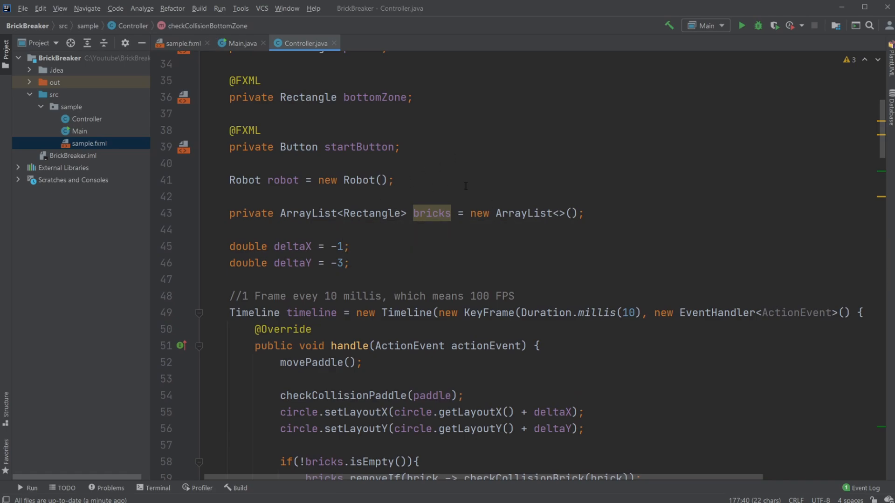
scroll("down", 3)
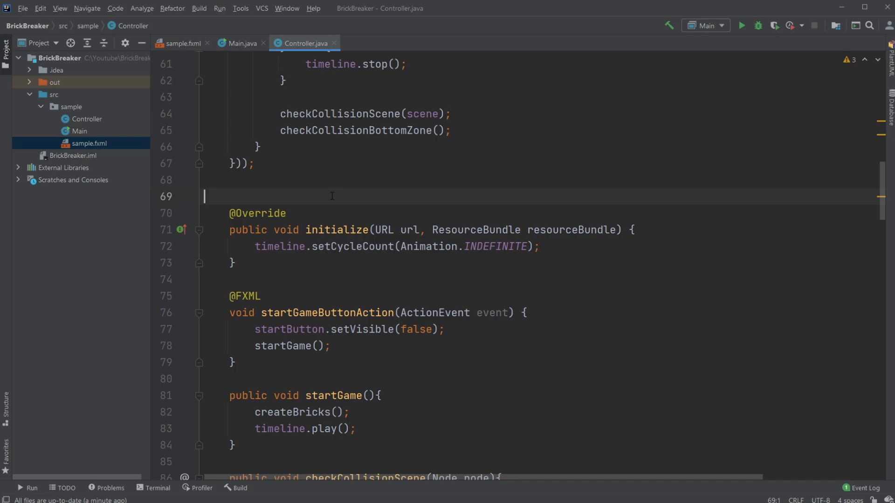
scroll("down", 3)
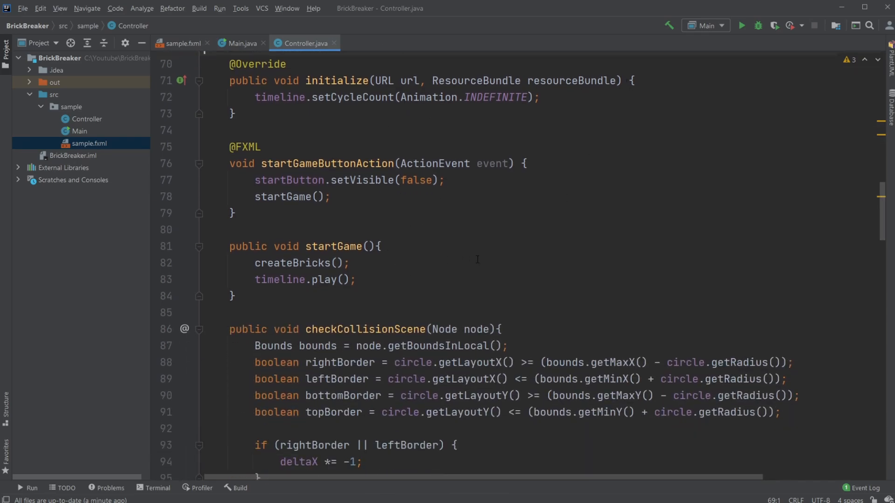
scroll("down", 3)
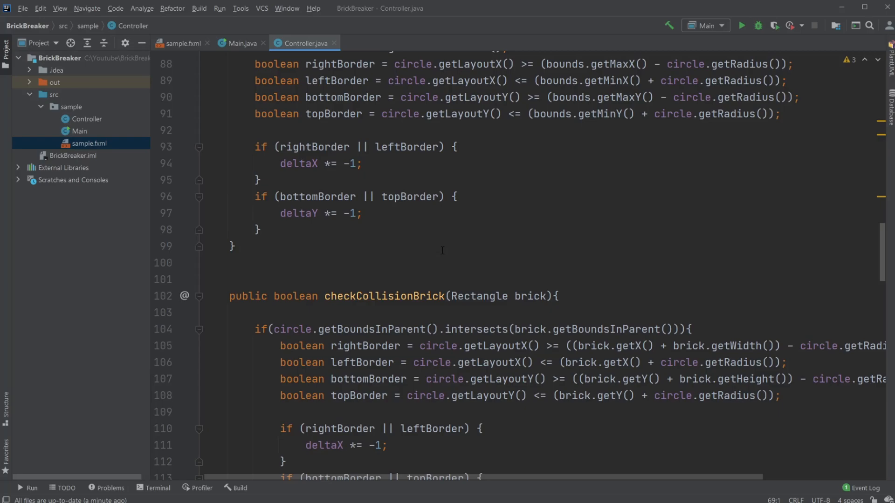